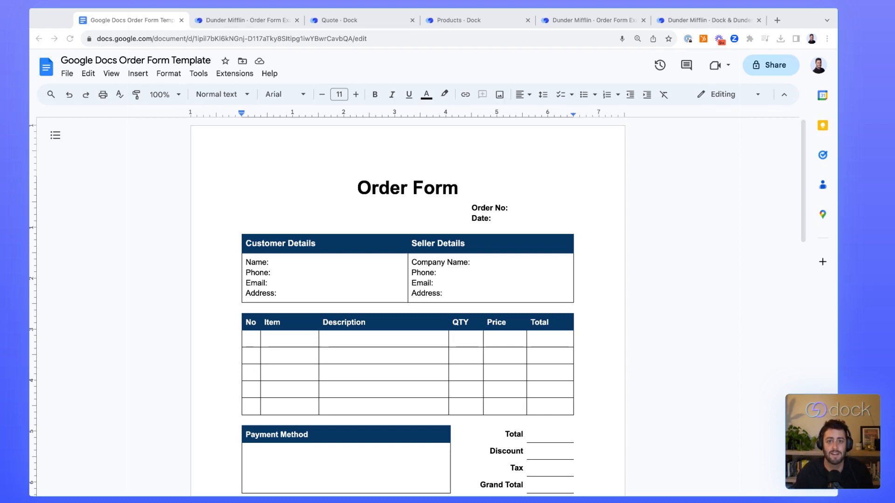
- Compare monthly and annual pricing on the Dunder Mifflin order form, then enter Editor mode
{"action": "left_click", "coordinate": [247, 20]}
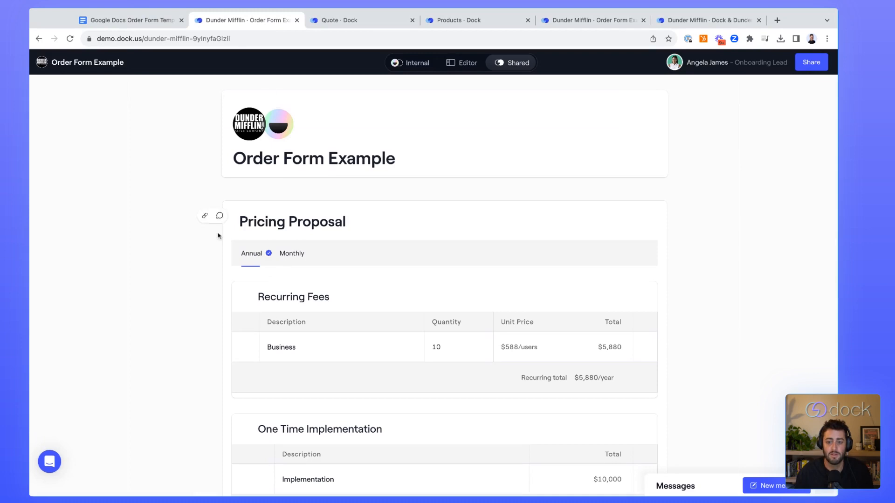
{"action": "mouse_move", "coordinate": [212, 309]}
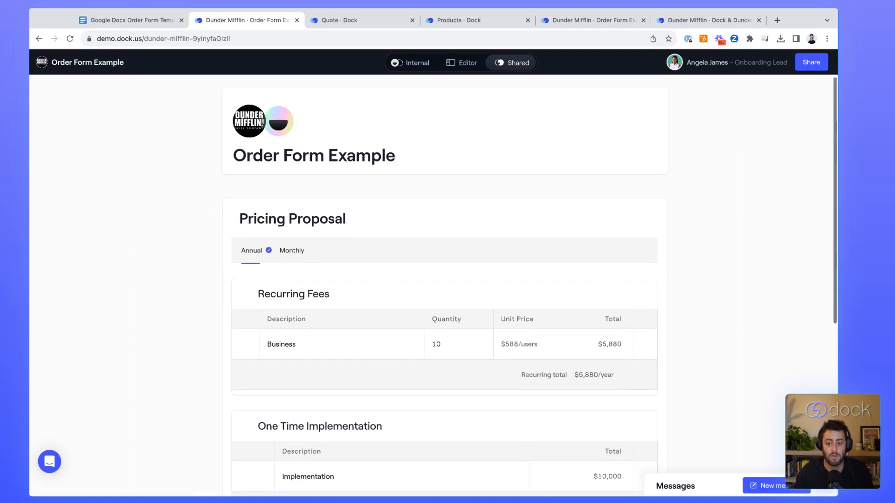
{"action": "scroll", "scroll_direction": "down", "scroll_amount": 3}
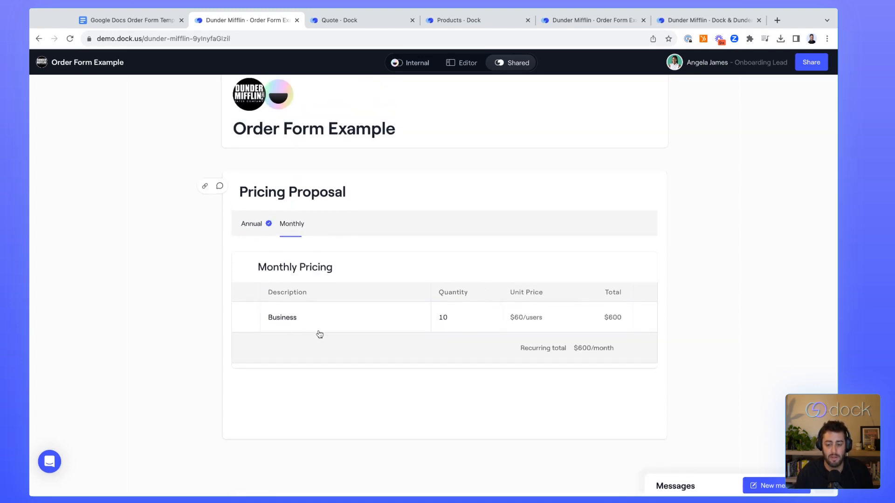
{"action": "left_click", "coordinate": [251, 223]}
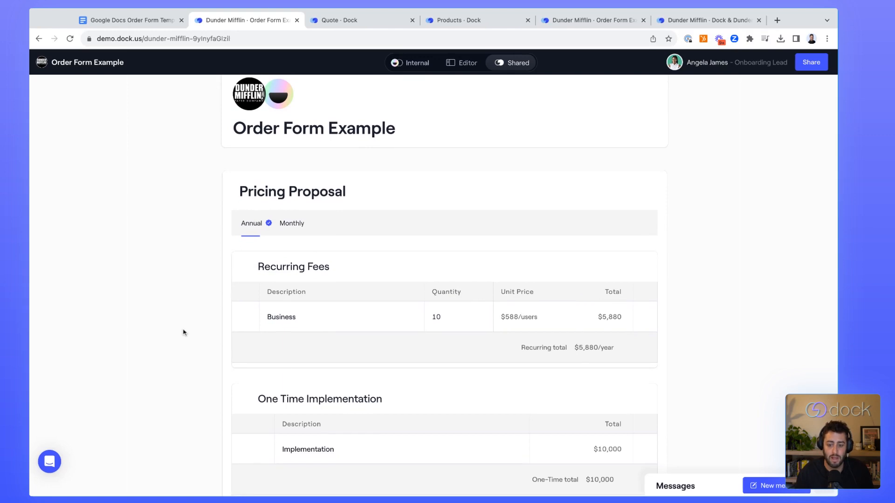
{"action": "scroll", "scroll_direction": "down", "scroll_amount": 3}
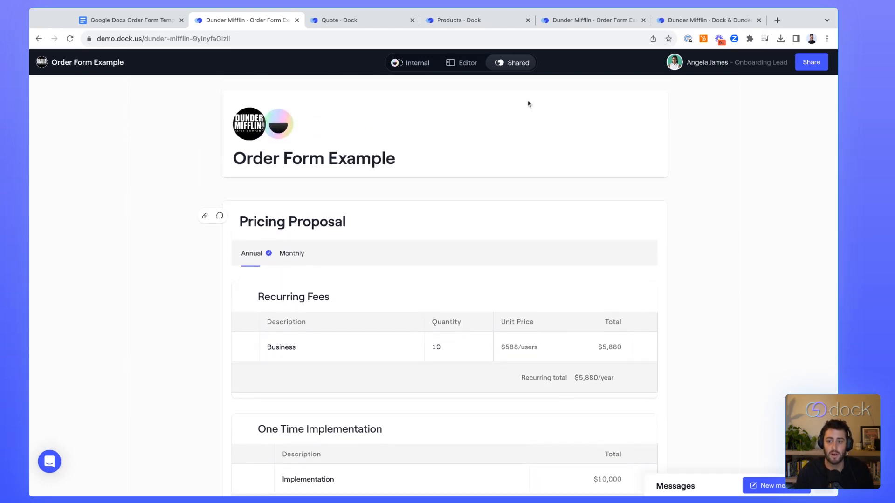
{"action": "left_click", "coordinate": [466, 63]}
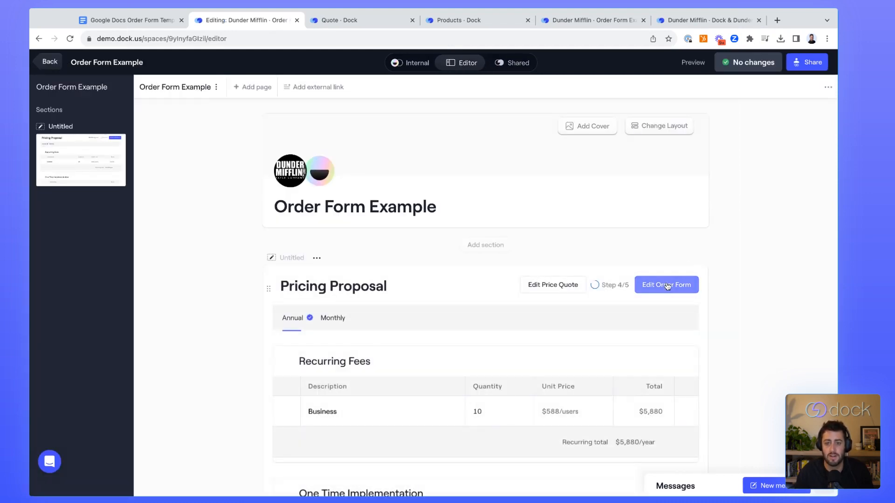
- Begin editing the Viva <> Dunder Mifflin order form and review its Details step
{"action": "left_click", "coordinate": [666, 285]}
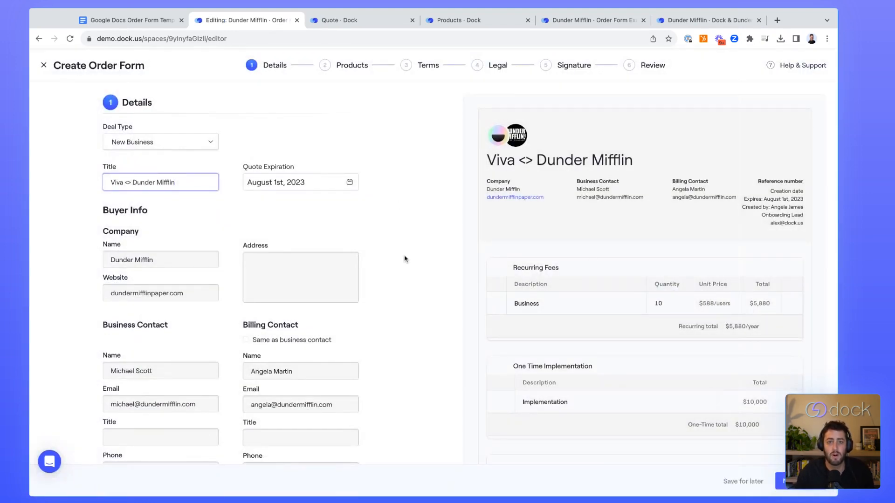
{"action": "mouse_move", "coordinate": [320, 199]}
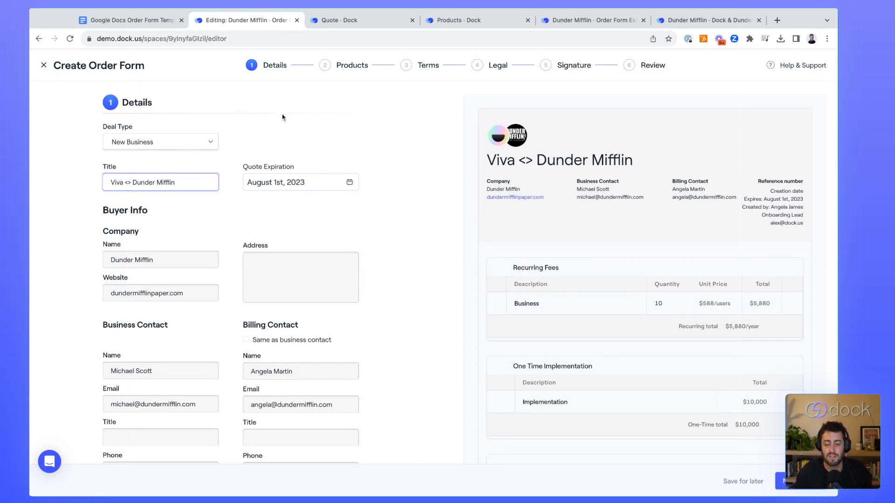
{"action": "mouse_move", "coordinate": [385, 201]}
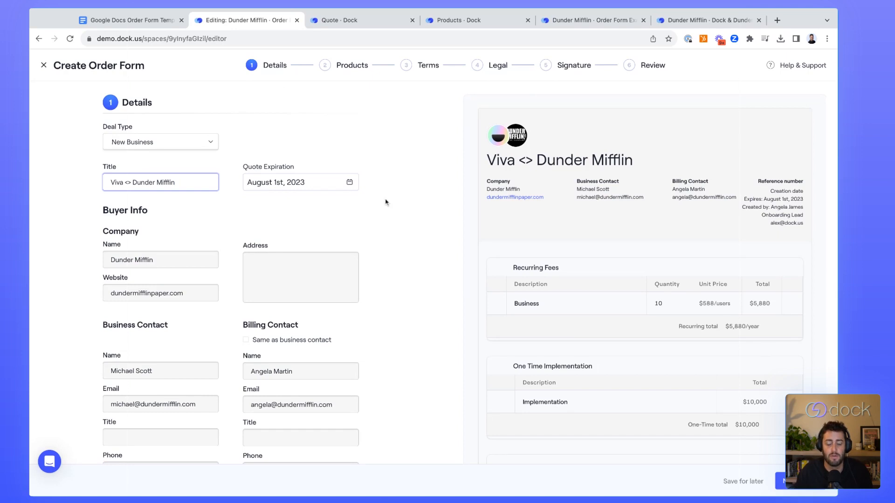
{"action": "mouse_move", "coordinate": [386, 254]}
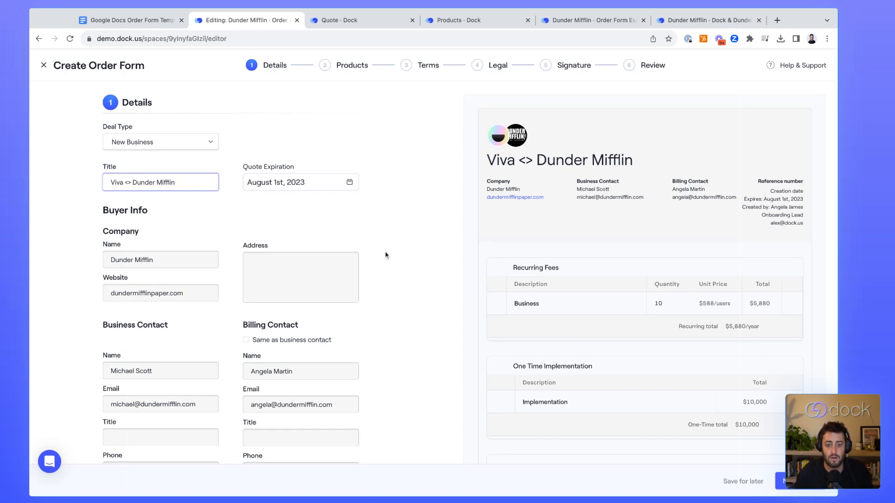
{"action": "scroll", "scroll_direction": "down", "scroll_amount": 3}
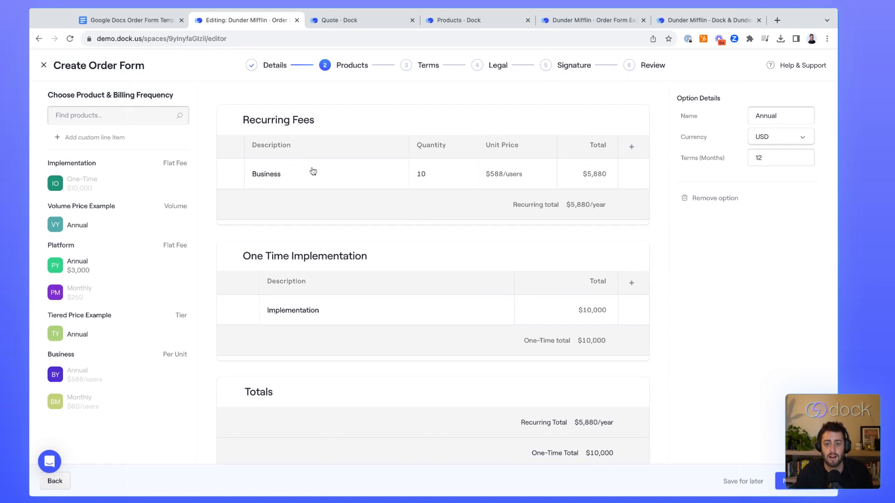
- Give the Business line item quantity 50 and a 25% discount
{"action": "left_click", "coordinate": [312, 173]}
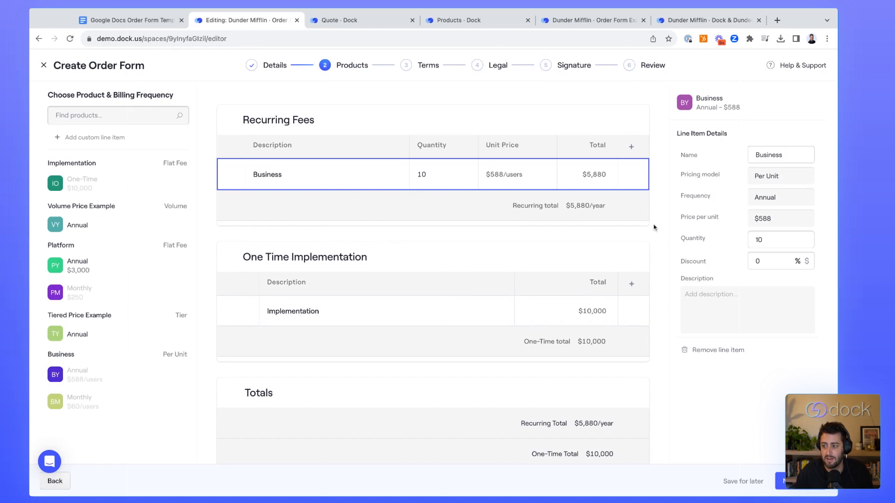
{"action": "left_click", "coordinate": [780, 239]}
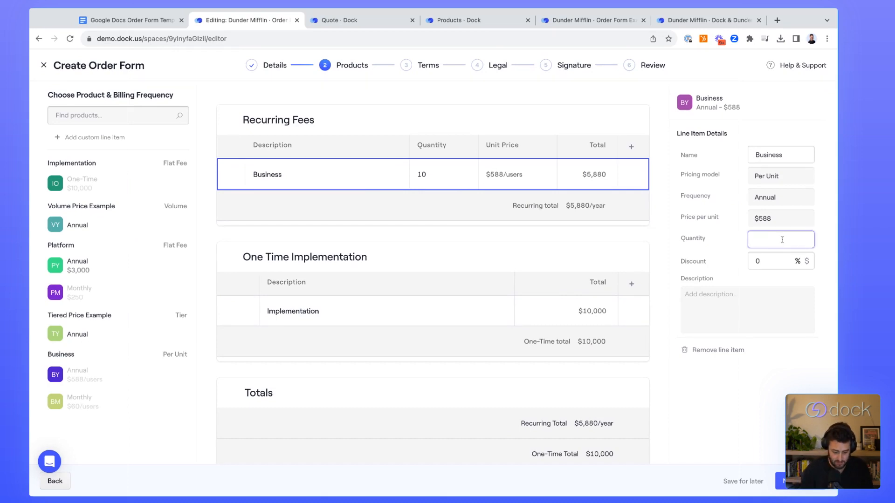
{"action": "type", "text": "50"}
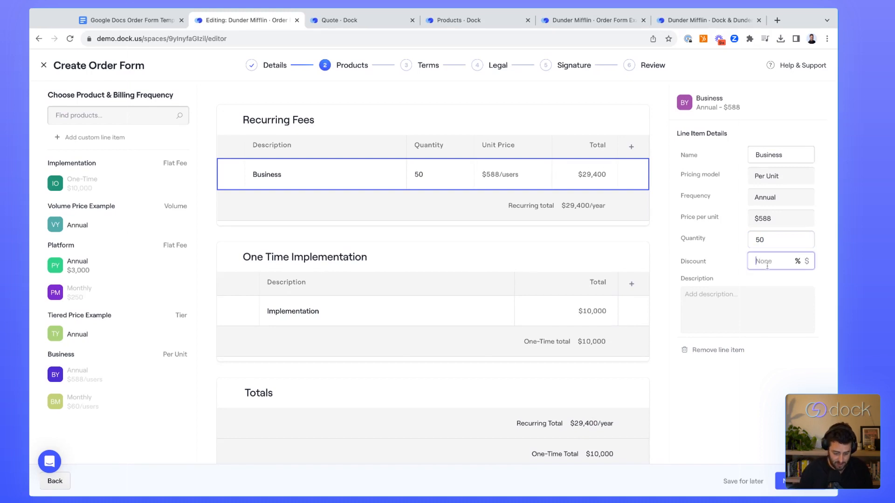
{"action": "type", "text": "25"}
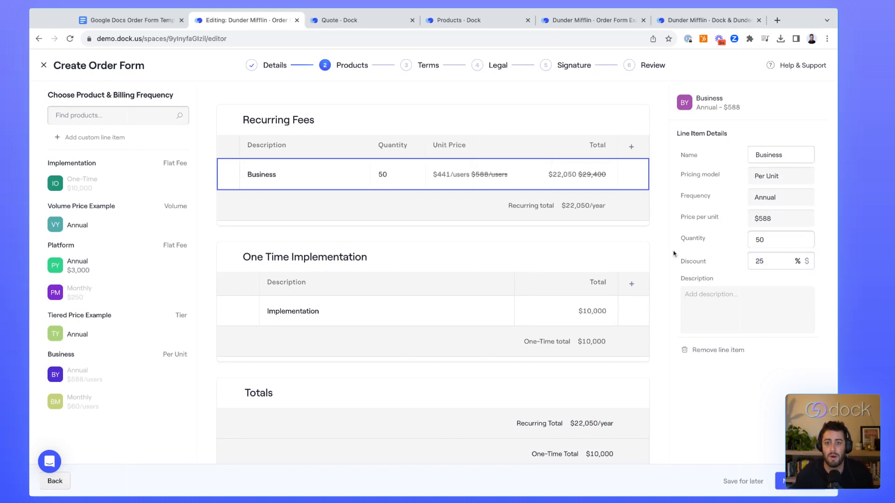
{"action": "mouse_move", "coordinate": [362, 185]}
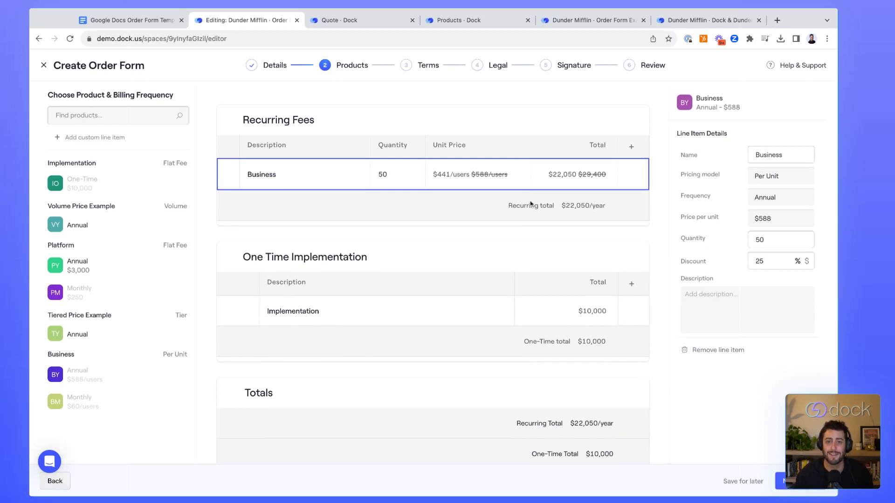
{"action": "mouse_move", "coordinate": [772, 221]}
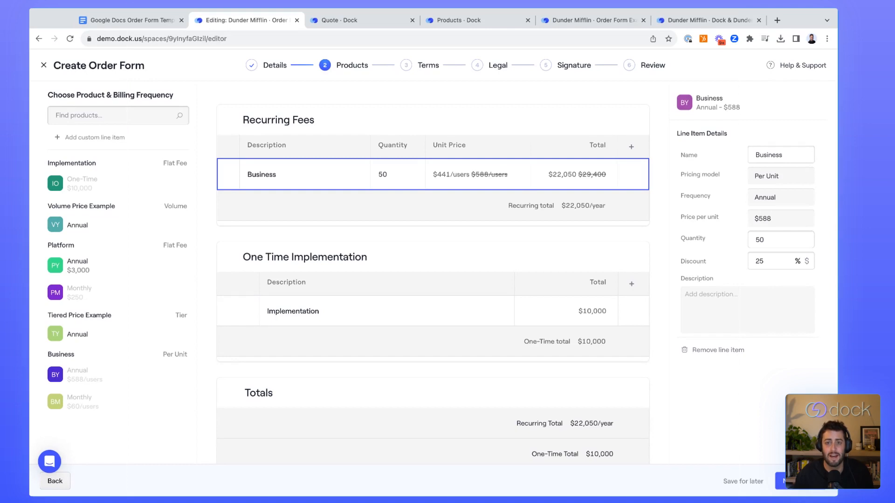
{"action": "mouse_move", "coordinate": [682, 347]}
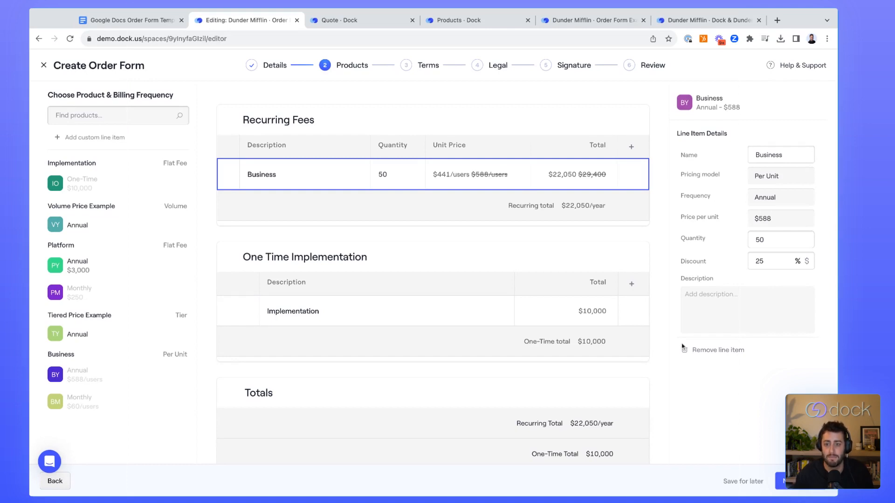
- Open the Terms step and choose a 2-year contract length
{"action": "left_click", "coordinate": [428, 65]}
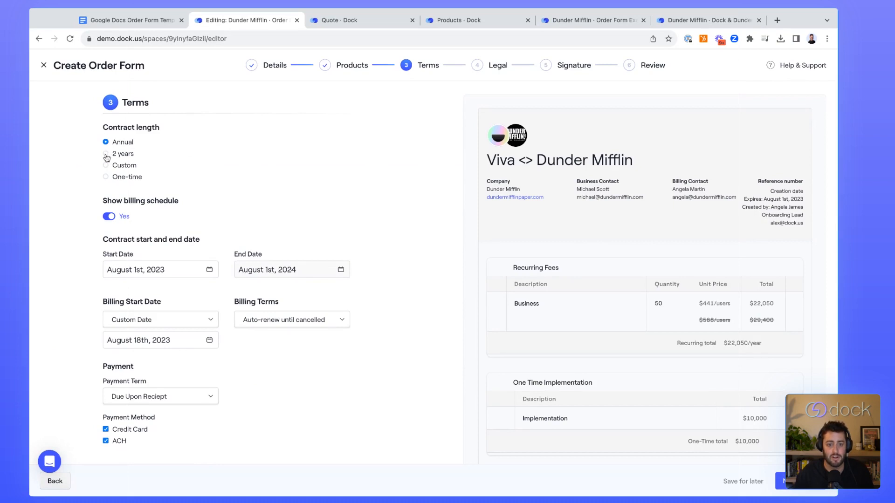
{"action": "left_click", "coordinate": [105, 153]}
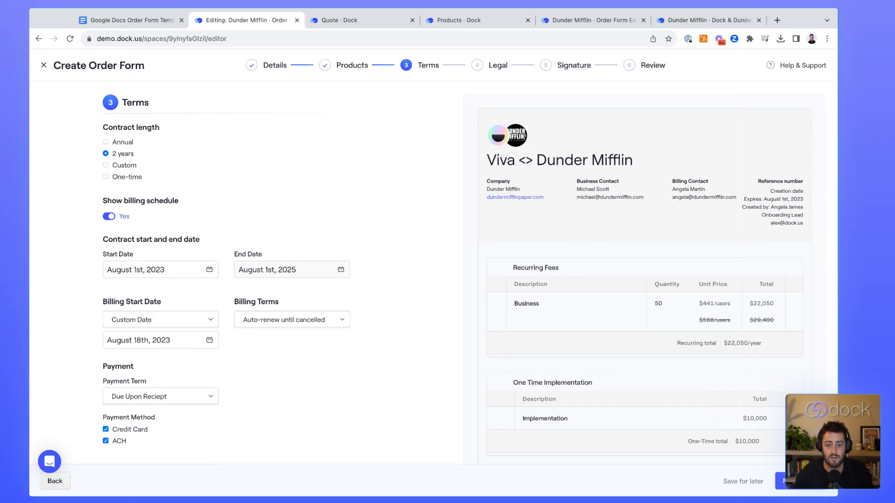
{"action": "mouse_move", "coordinate": [194, 251]}
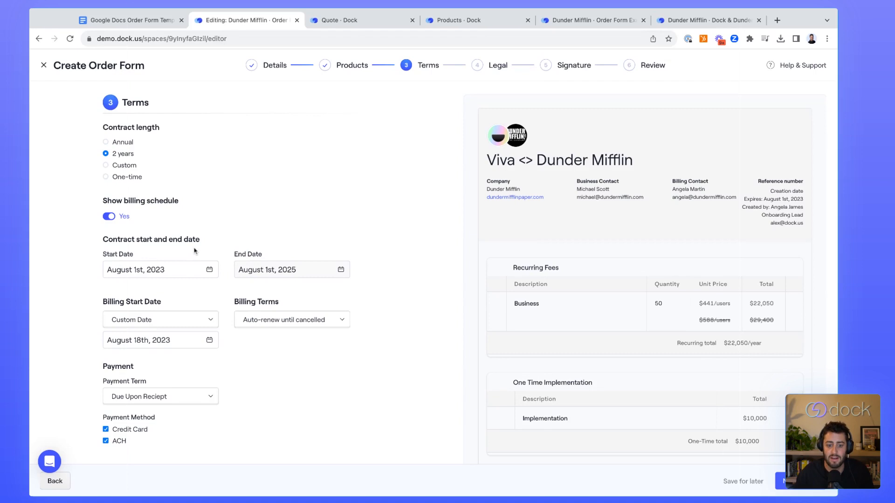
{"action": "mouse_move", "coordinate": [241, 394]}
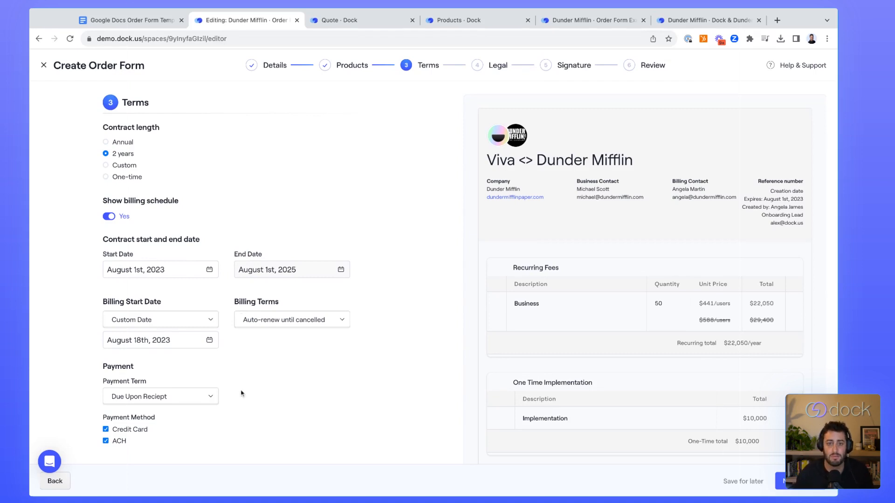
{"action": "mouse_move", "coordinate": [525, 344]}
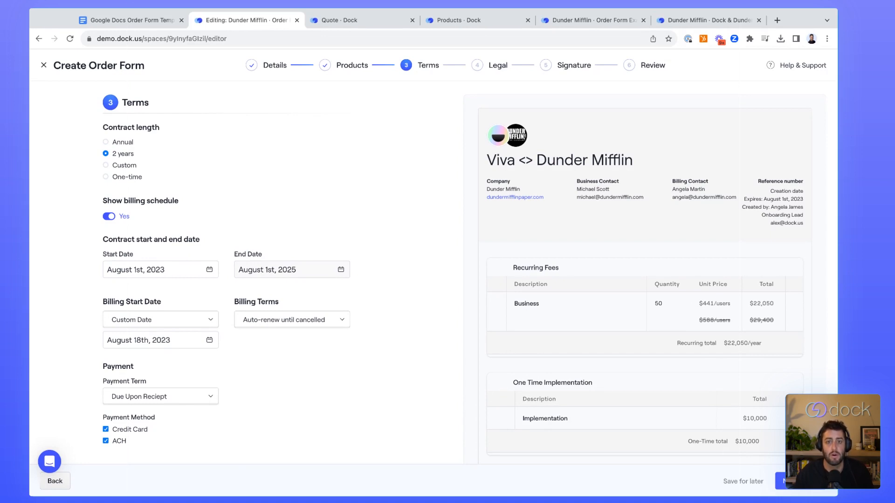
{"action": "scroll", "scroll_direction": "down", "scroll_amount": 3}
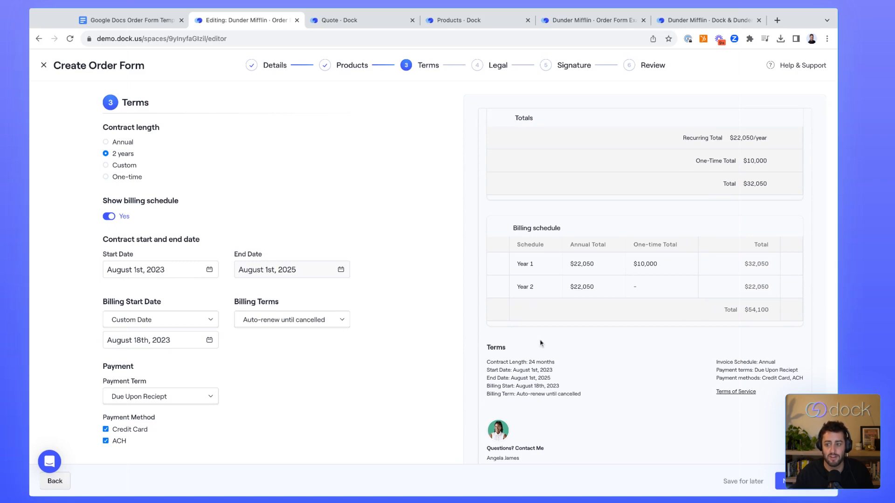
{"action": "mouse_move", "coordinate": [527, 261]}
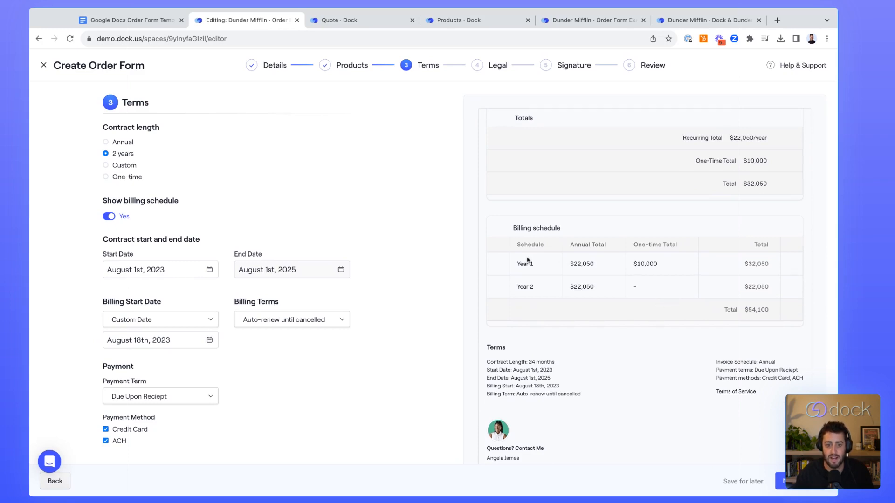
{"action": "left_click", "coordinate": [109, 216]}
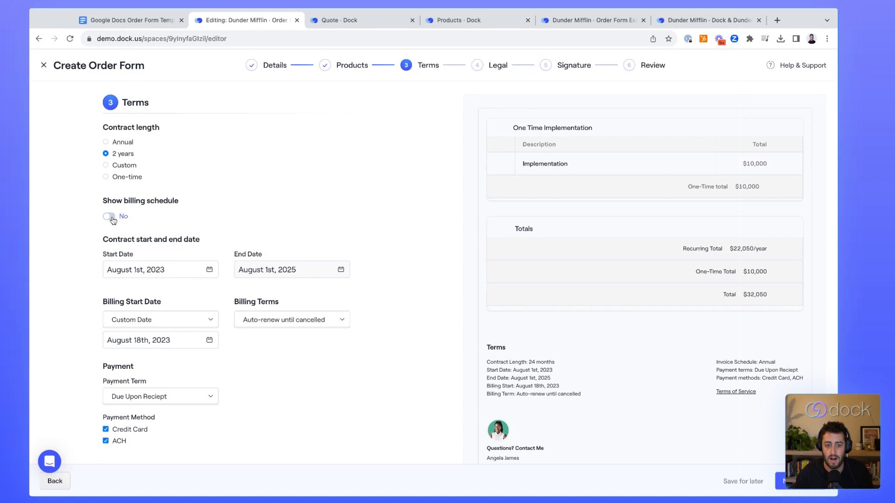
{"action": "left_click", "coordinate": [108, 217]}
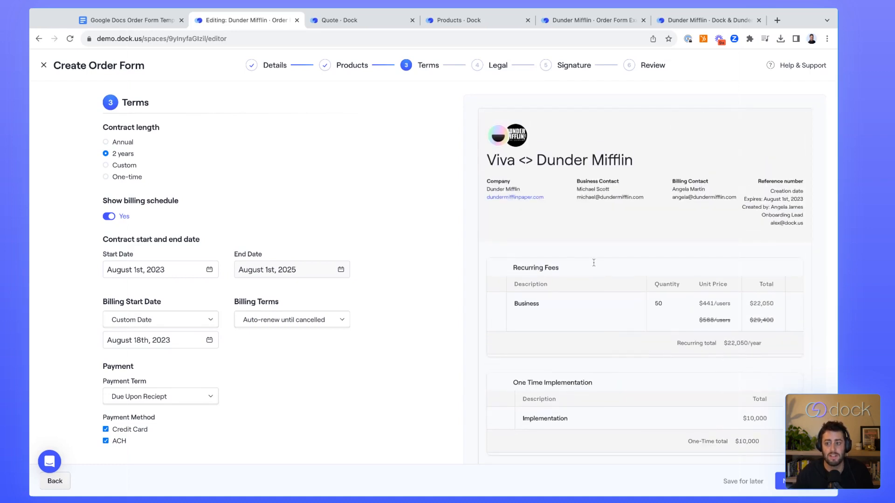
{"action": "mouse_move", "coordinate": [404, 221]}
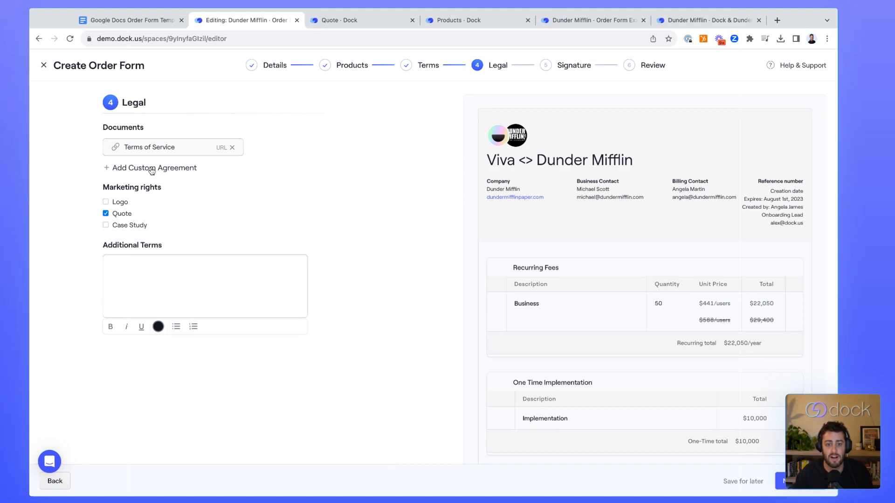
- Click into the Additional Terms field on the order form
{"action": "left_click", "coordinate": [204, 285]}
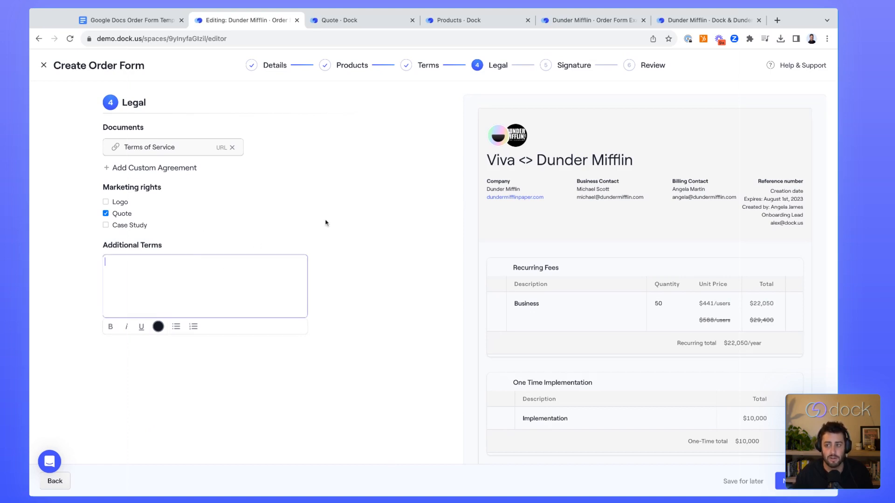
{"action": "mouse_move", "coordinate": [459, 315]}
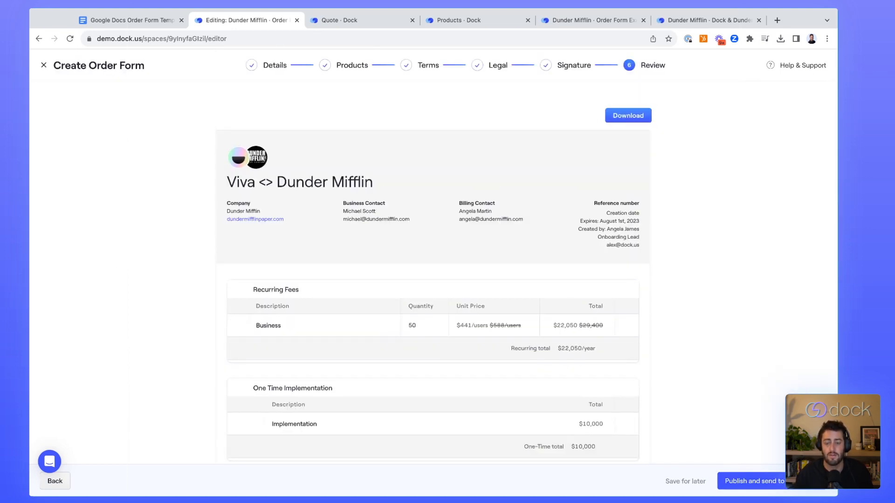
- Insert a signature into the Nike quote and submit the signed order form
{"action": "left_click", "coordinate": [362, 20]}
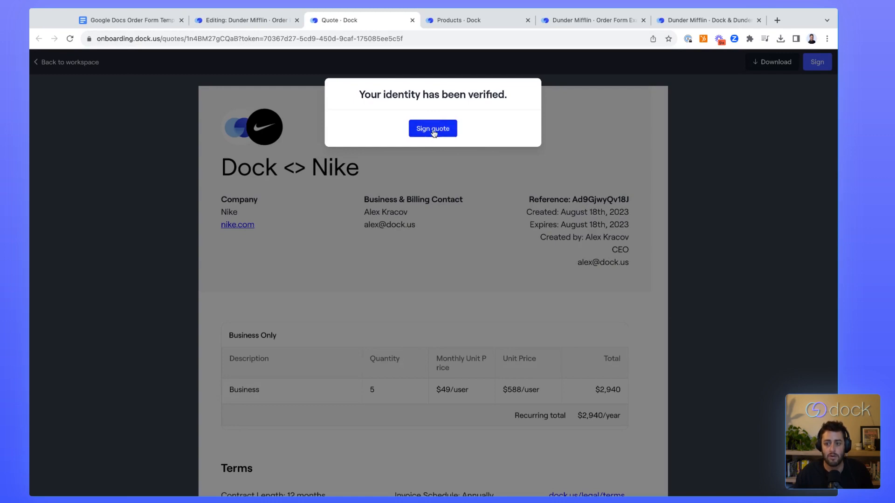
{"action": "left_click", "coordinate": [432, 128]}
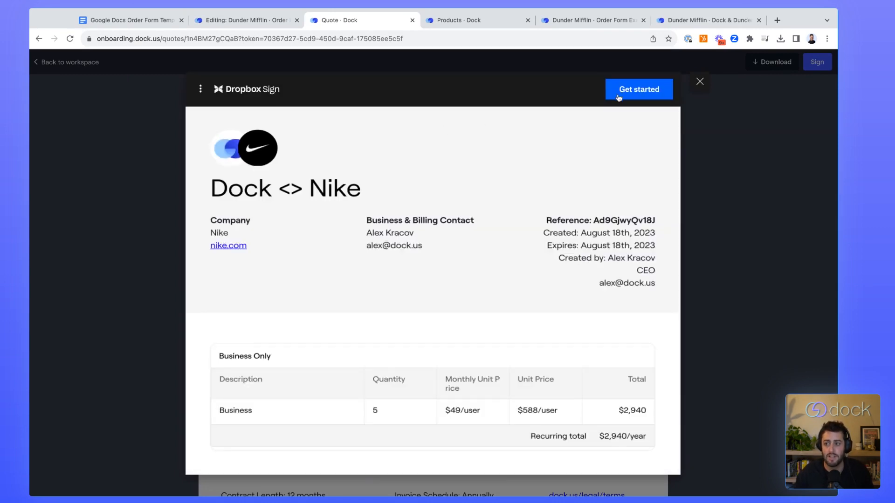
{"action": "left_click", "coordinate": [638, 89]}
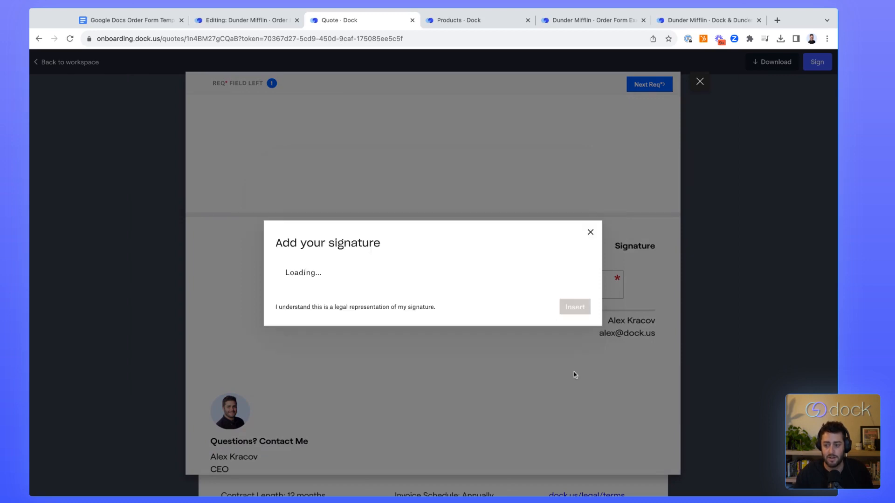
{"action": "left_click", "coordinate": [574, 307]}
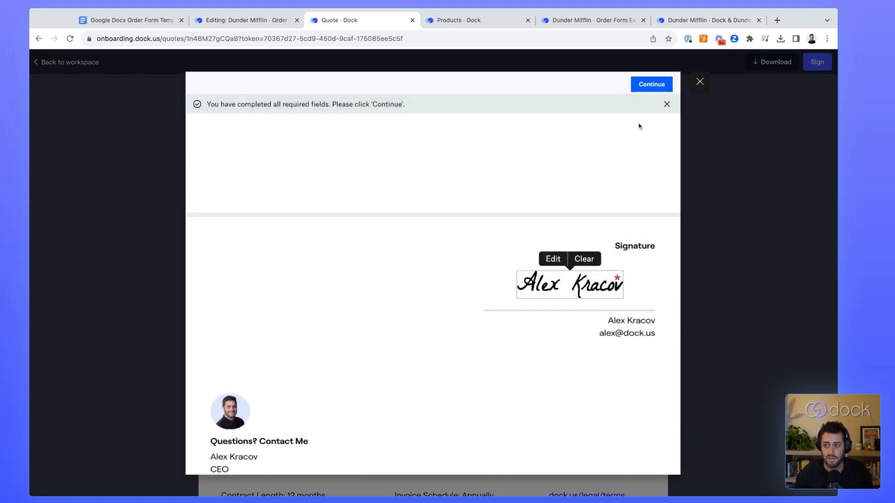
{"action": "left_click", "coordinate": [651, 84]}
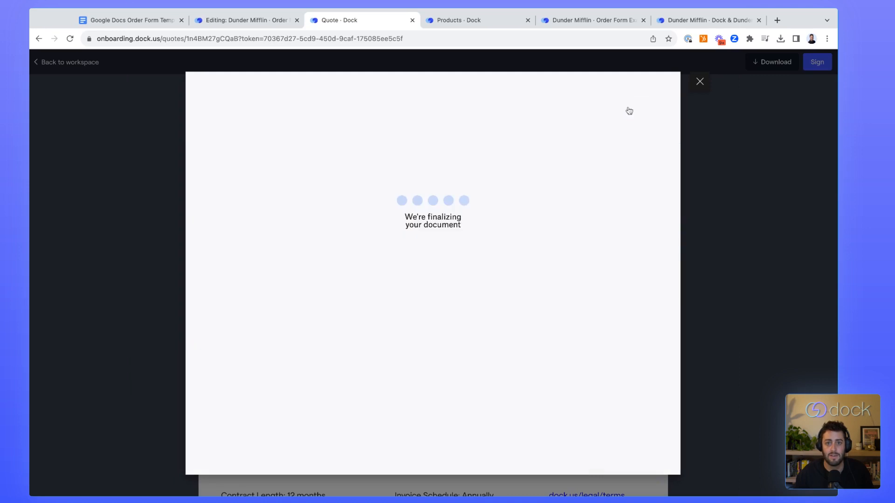
{"action": "left_click", "coordinate": [816, 61]}
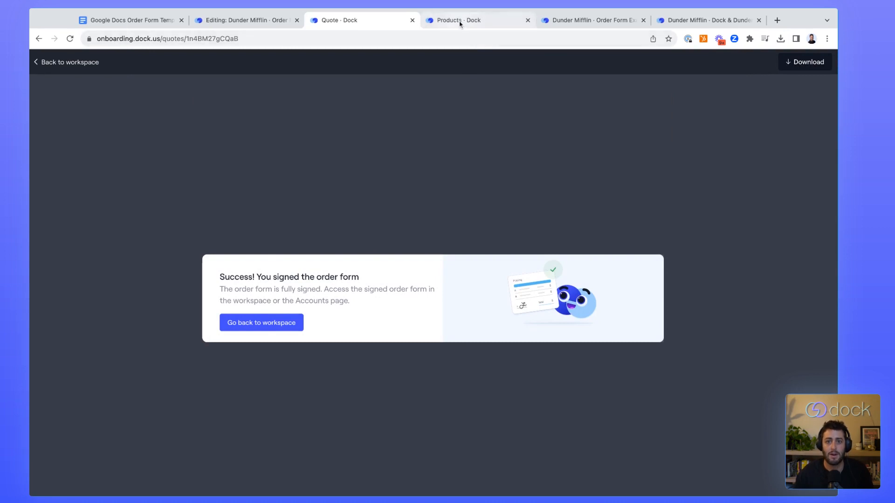
- Review the Terms and Legal order-form settings, then return to the Products list
{"action": "left_click", "coordinate": [462, 20]}
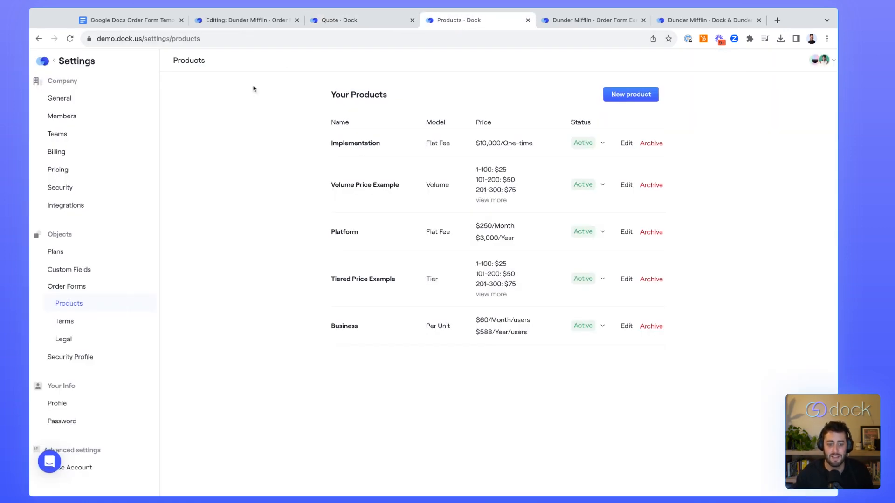
{"action": "mouse_move", "coordinate": [344, 132]}
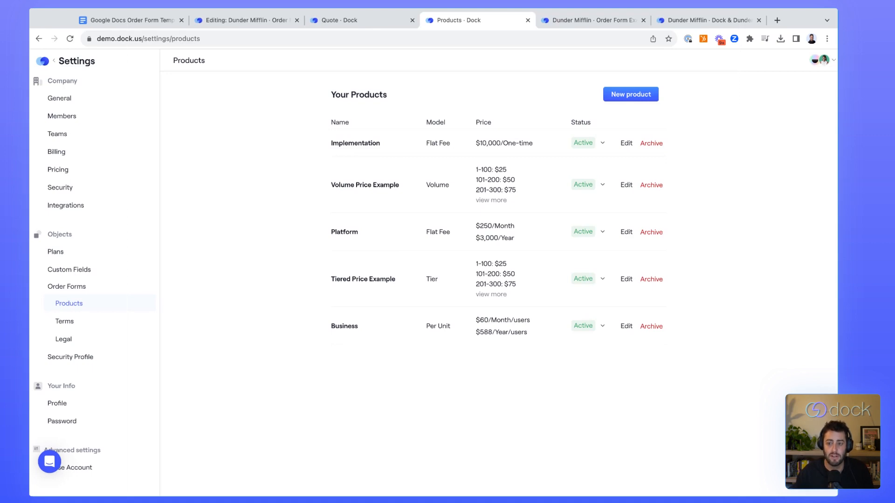
{"action": "mouse_move", "coordinate": [325, 215]}
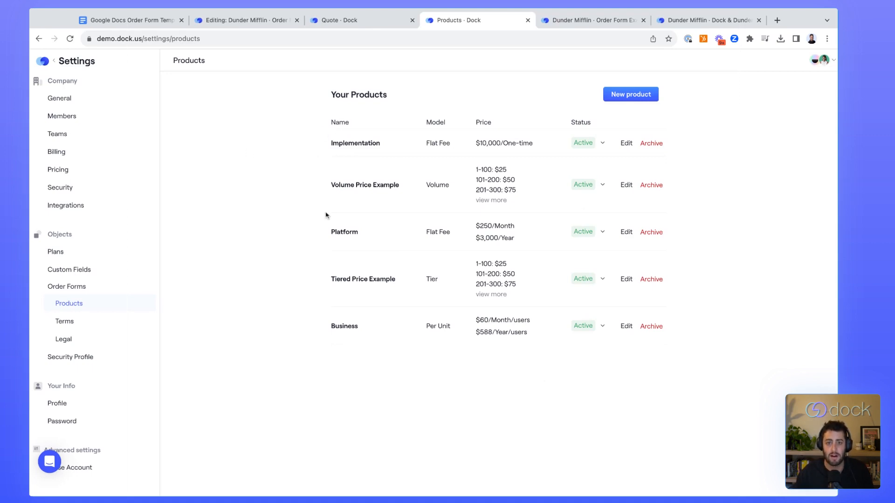
{"action": "mouse_move", "coordinate": [310, 217]}
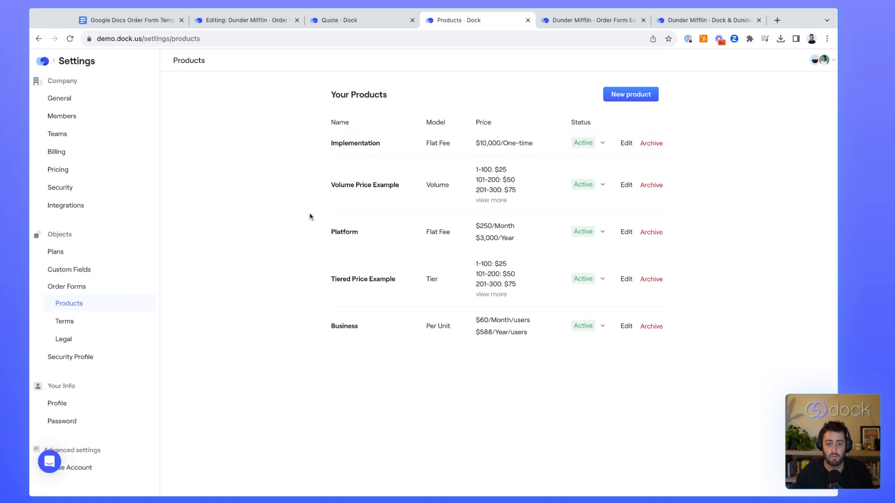
{"action": "left_click", "coordinate": [64, 320]}
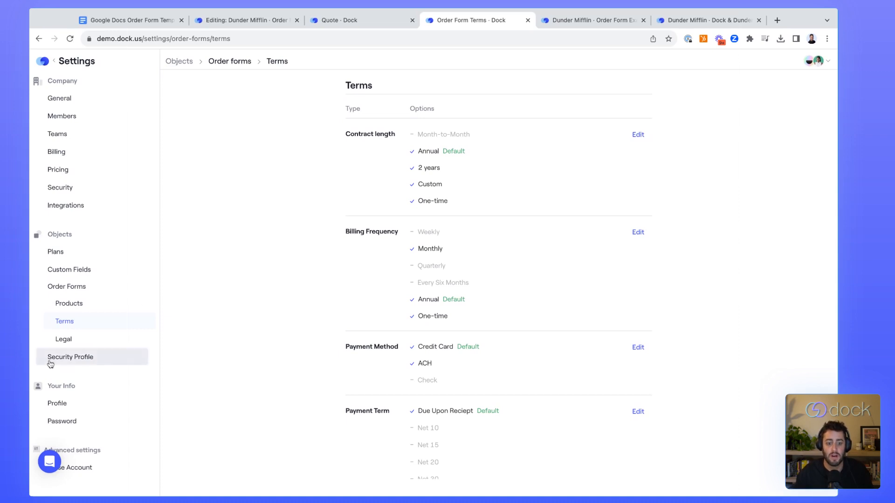
{"action": "left_click", "coordinate": [63, 338]}
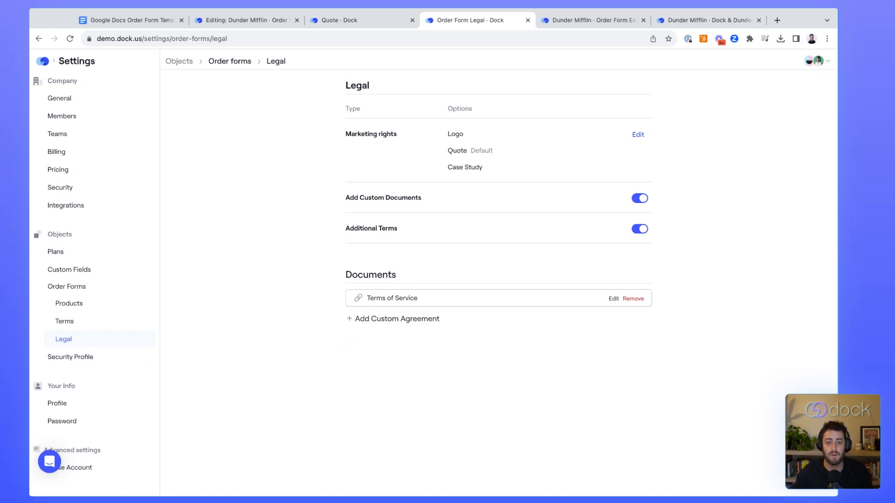
{"action": "left_click", "coordinate": [68, 303]}
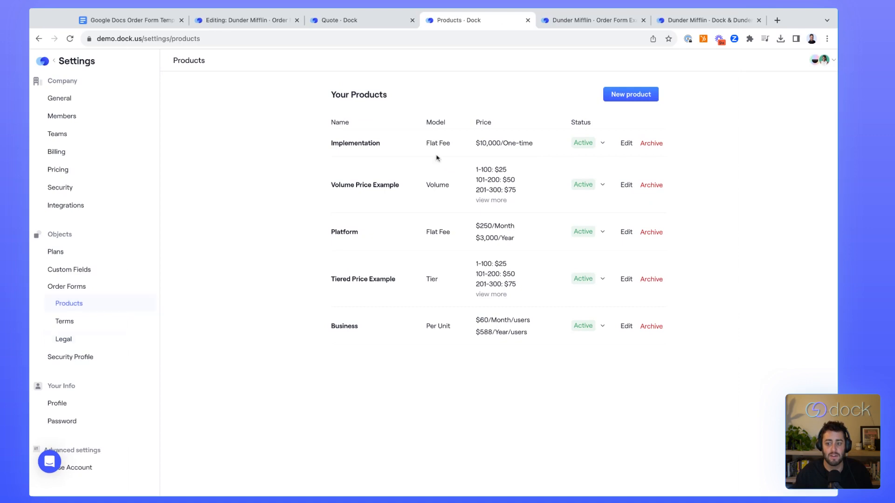
{"action": "mouse_move", "coordinate": [442, 247]}
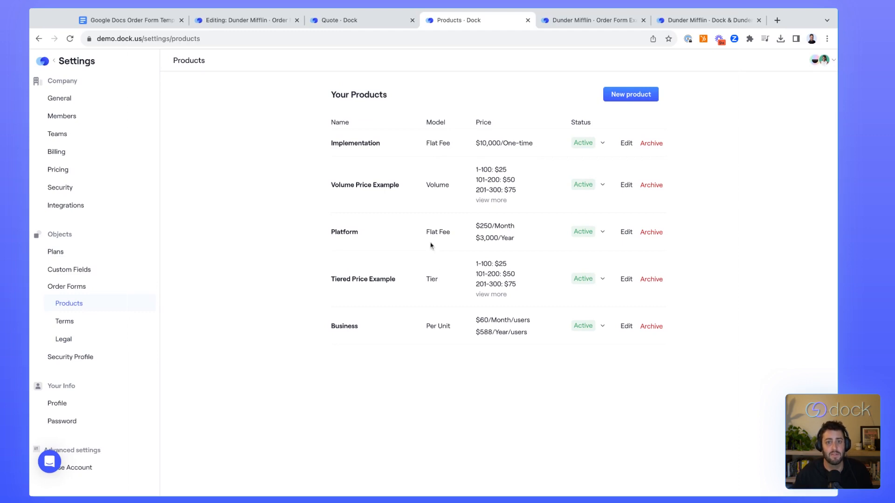
{"action": "mouse_move", "coordinate": [430, 246]}
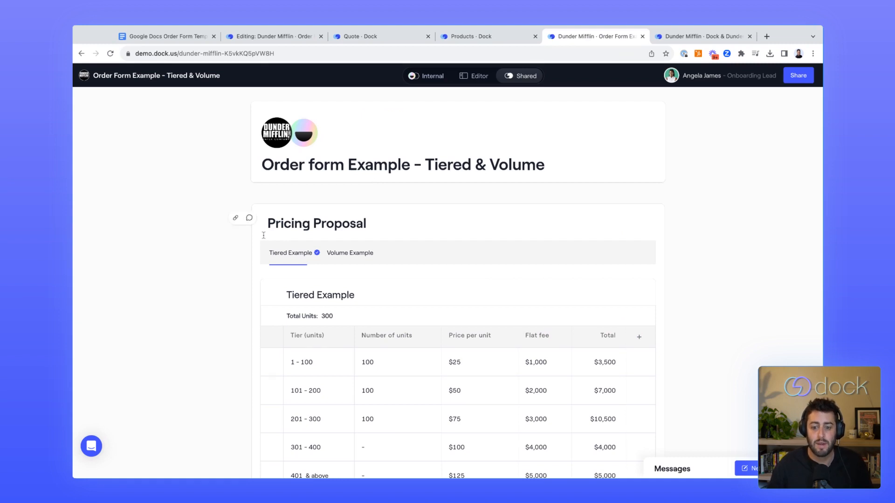
- Scroll the Tiered & Volume pricing proposal and show the Volume Example totaling $25,500
{"action": "scroll", "scroll_direction": "down", "scroll_amount": 3}
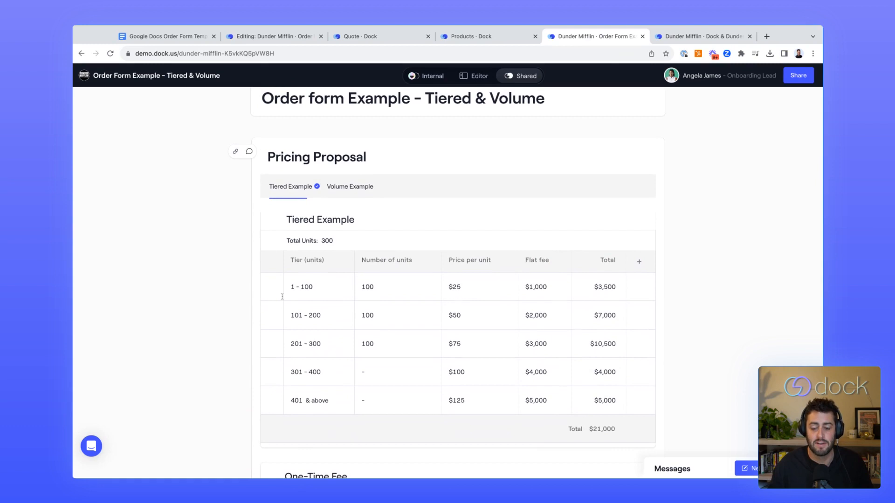
{"action": "scroll", "scroll_direction": "down", "scroll_amount": 3}
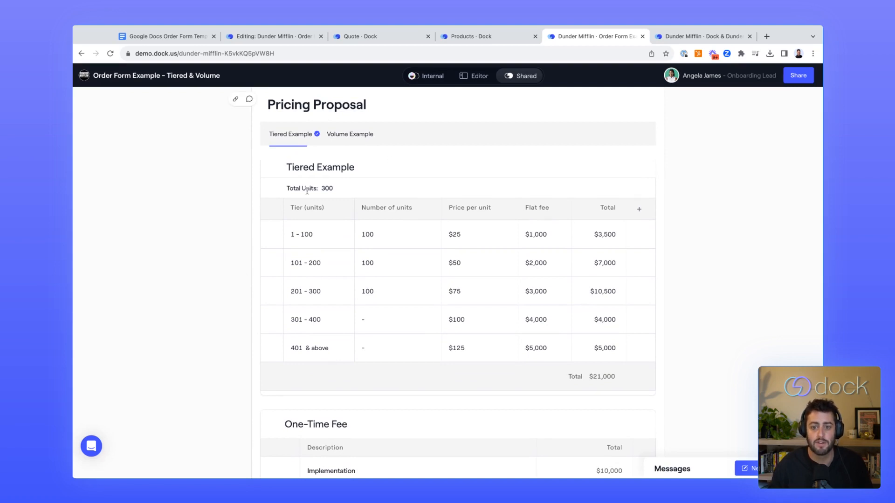
{"action": "left_click", "coordinate": [350, 133]}
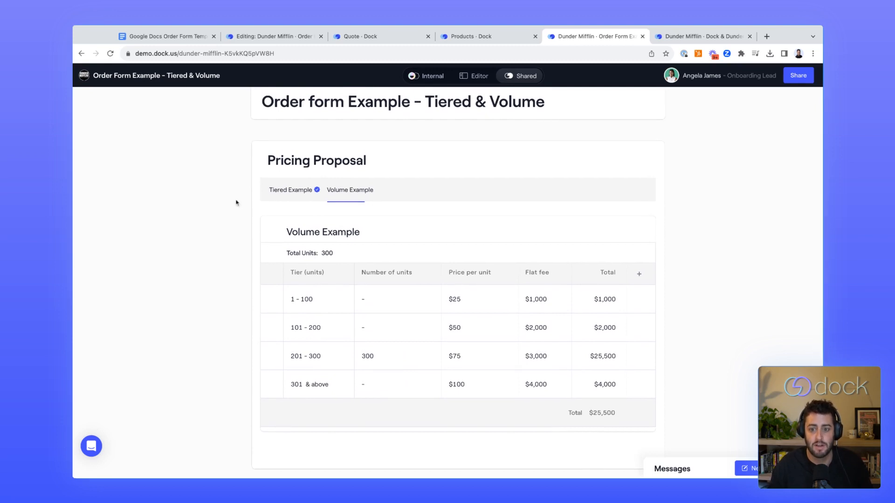
{"action": "mouse_move", "coordinate": [149, 290]}
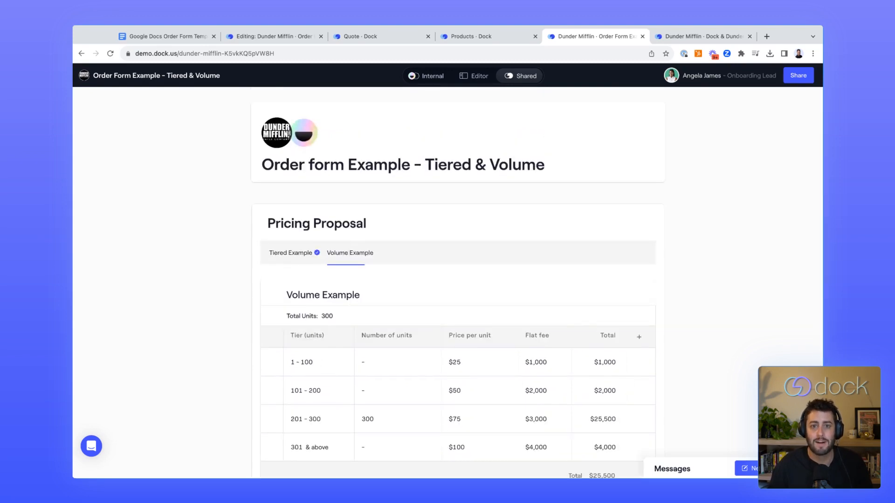
{"action": "mouse_move", "coordinate": [706, 80]}
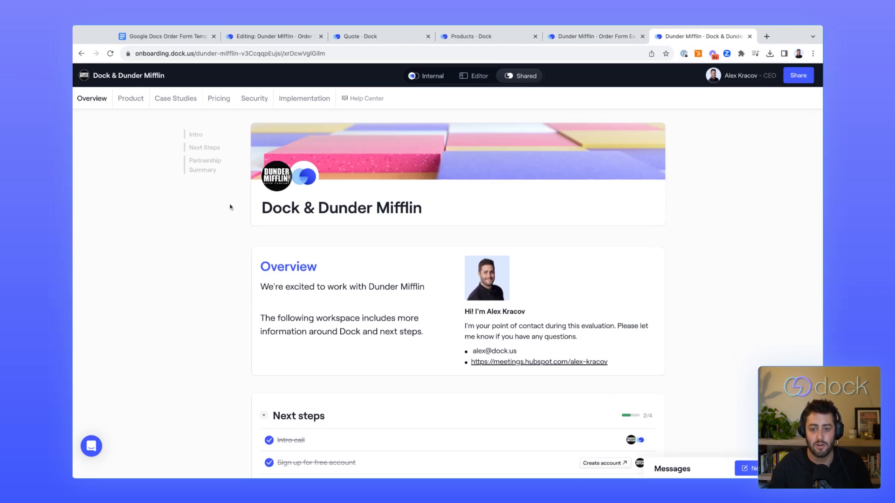
{"action": "mouse_move", "coordinate": [117, 111]}
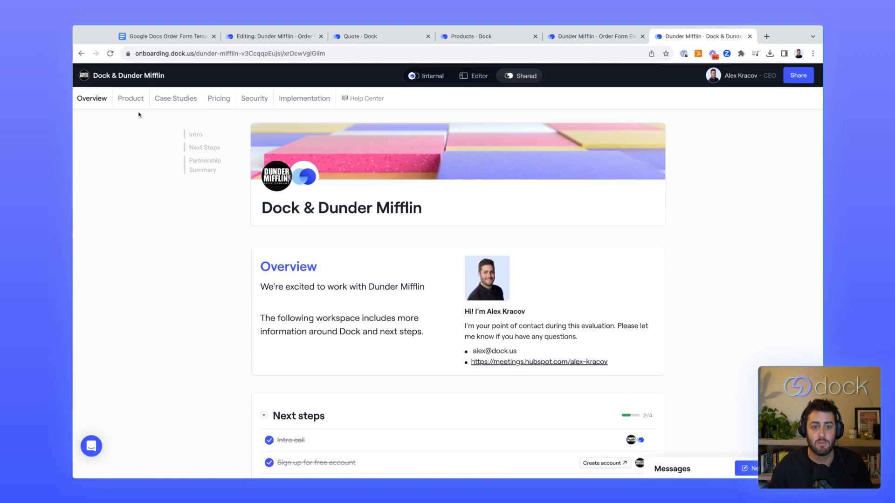
- View the Product, Case Studies, Security and Implementation workspace pages
{"action": "left_click", "coordinate": [131, 98]}
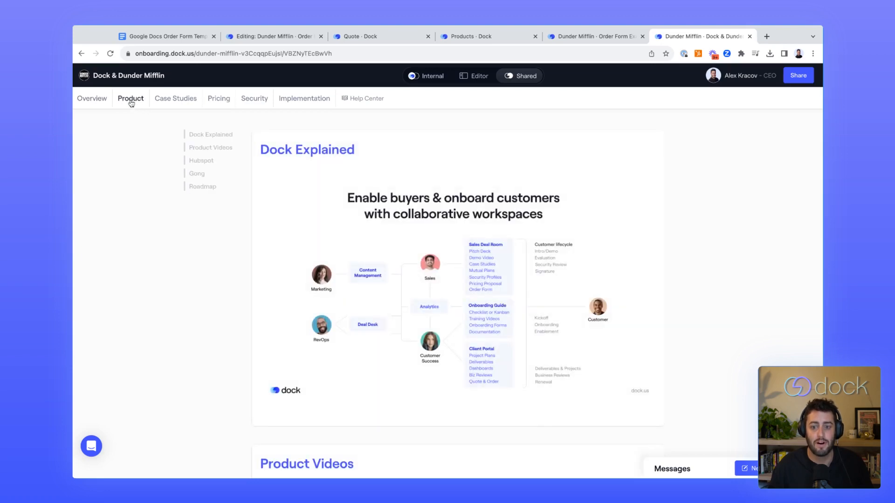
{"action": "left_click", "coordinate": [175, 99]}
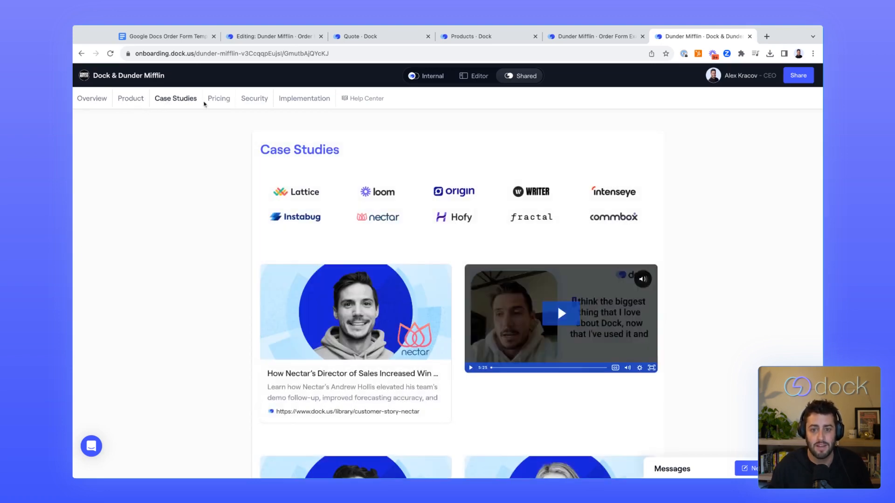
{"action": "left_click", "coordinate": [254, 98]}
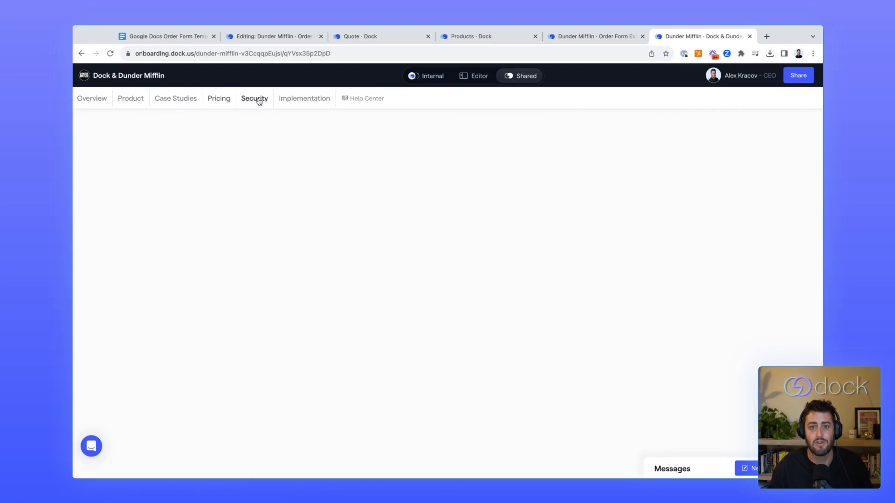
{"action": "left_click", "coordinate": [305, 98]}
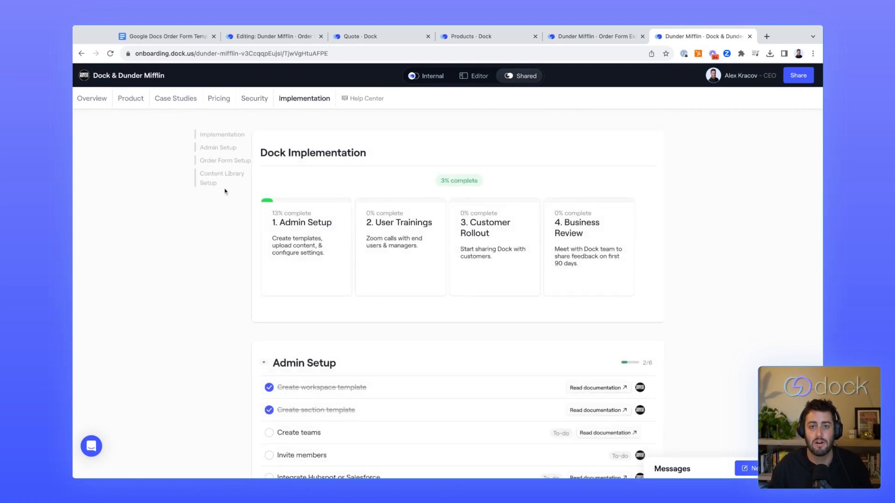